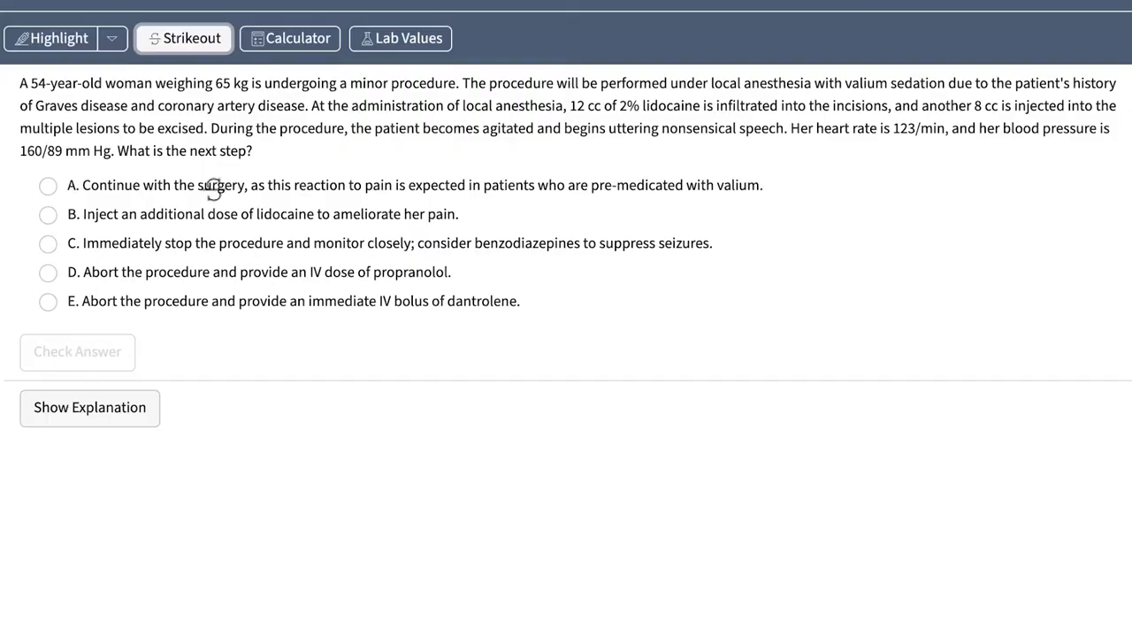
# Step: Strike out answer options A, B and E on the lidocaine reaction question
pyautogui.click(413, 184)
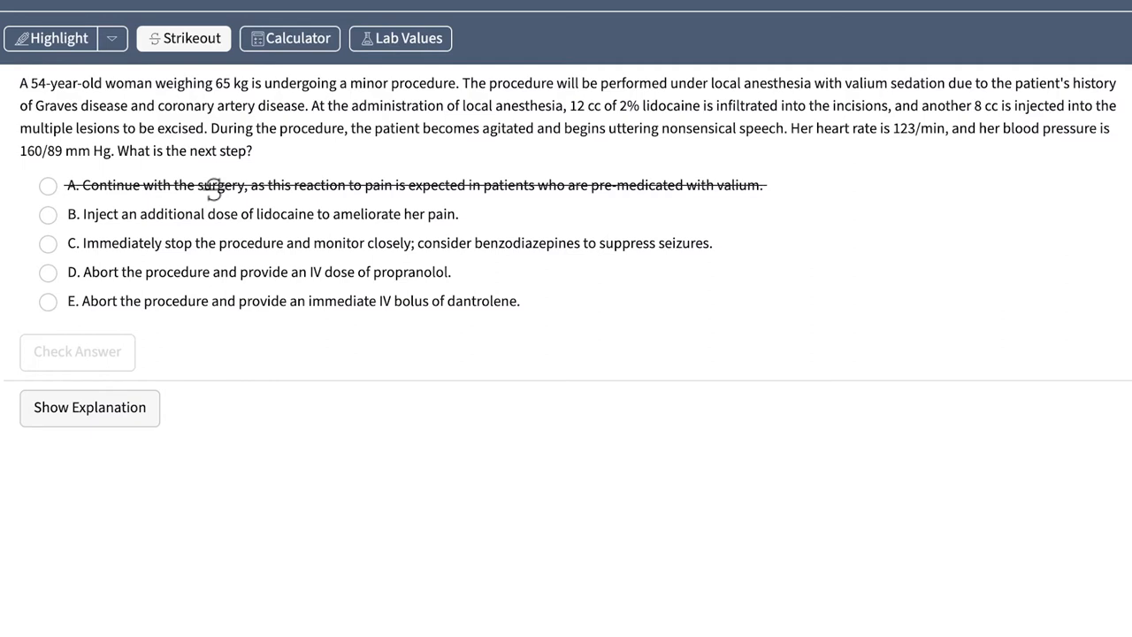
pyautogui.moveTo(211, 214)
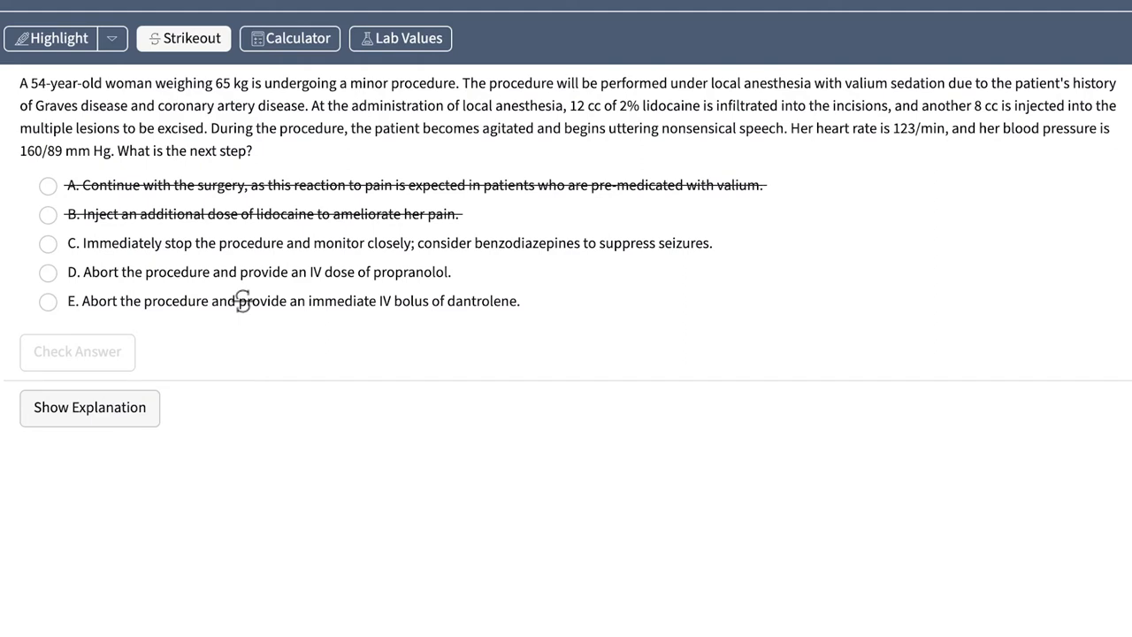
pyautogui.moveTo(252, 305)
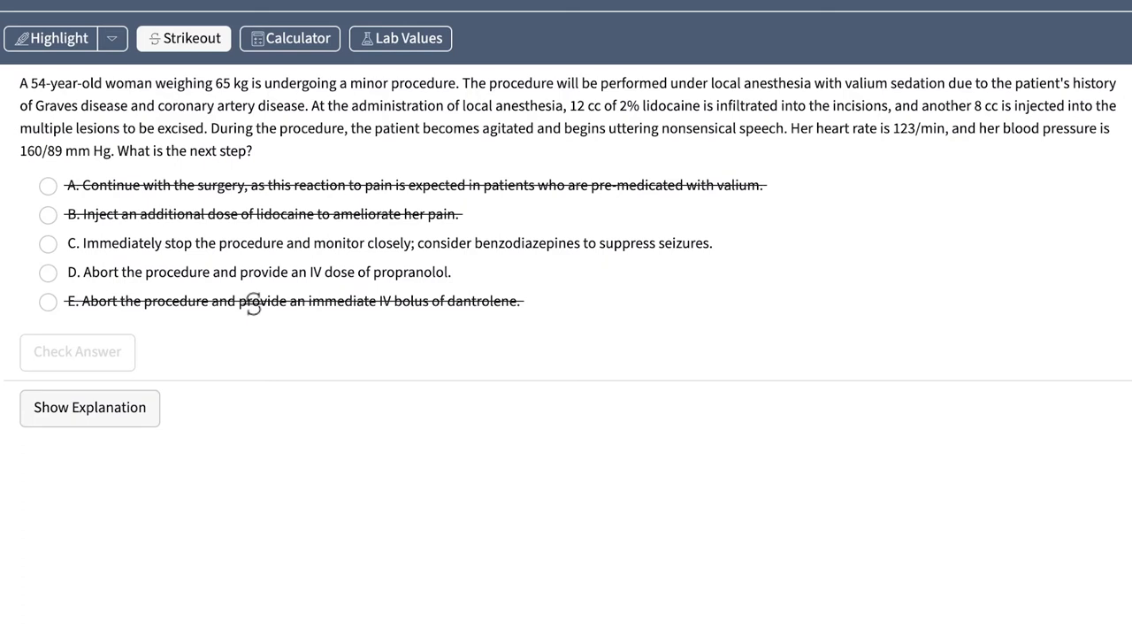
pyautogui.click(183, 38)
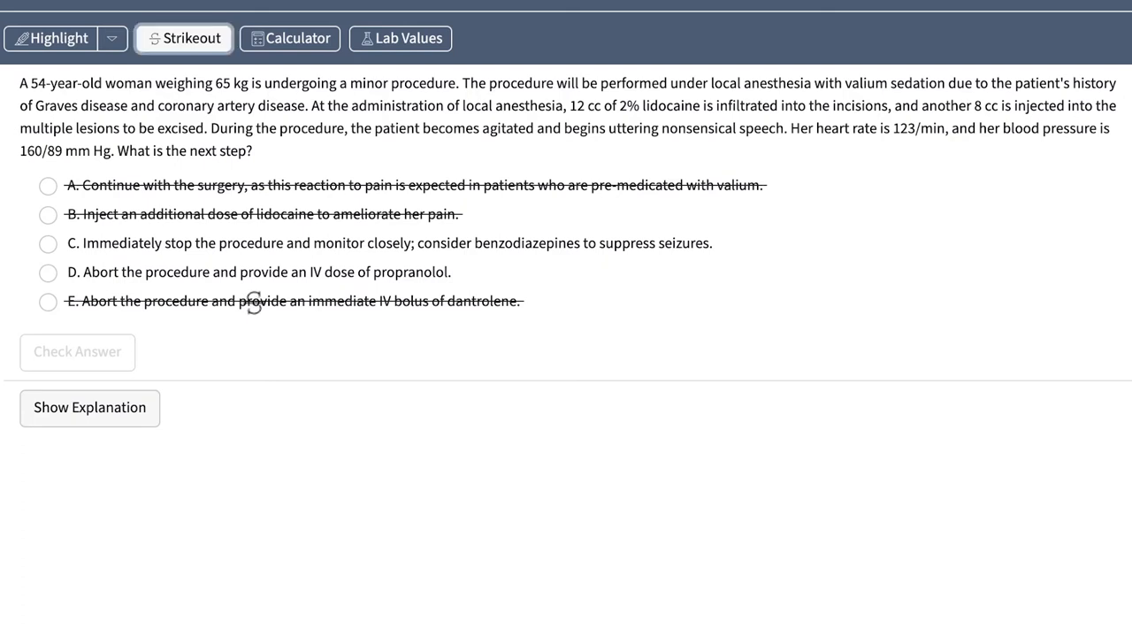
pyautogui.click(256, 272)
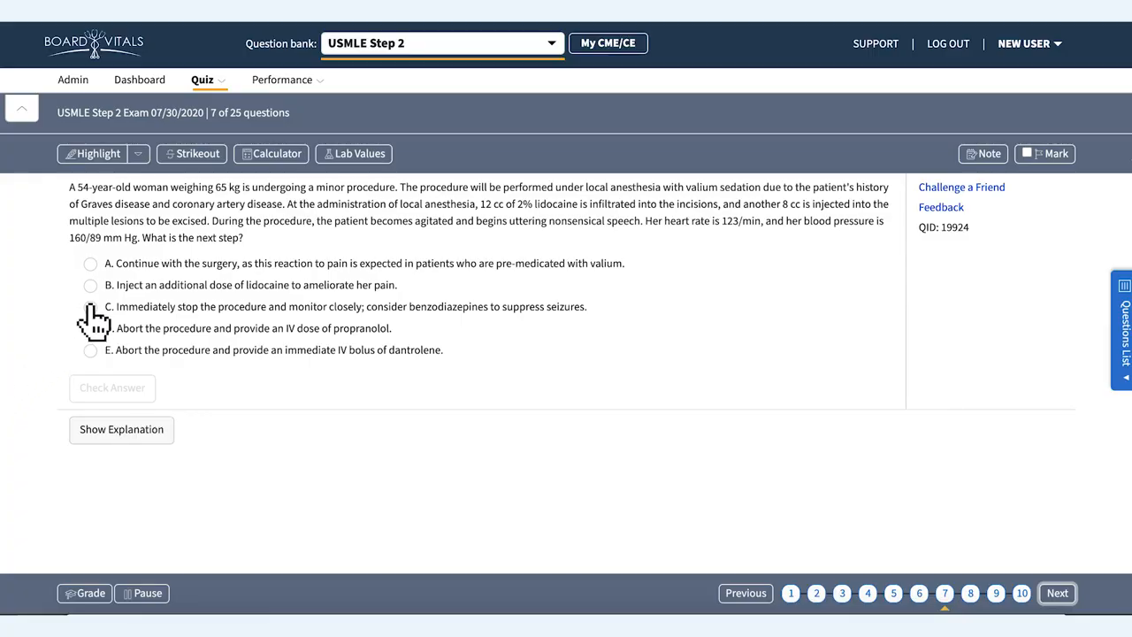
# Step: Select option C, stopping the procedure and considering benzodiazepines, as the answer
pyautogui.click(91, 306)
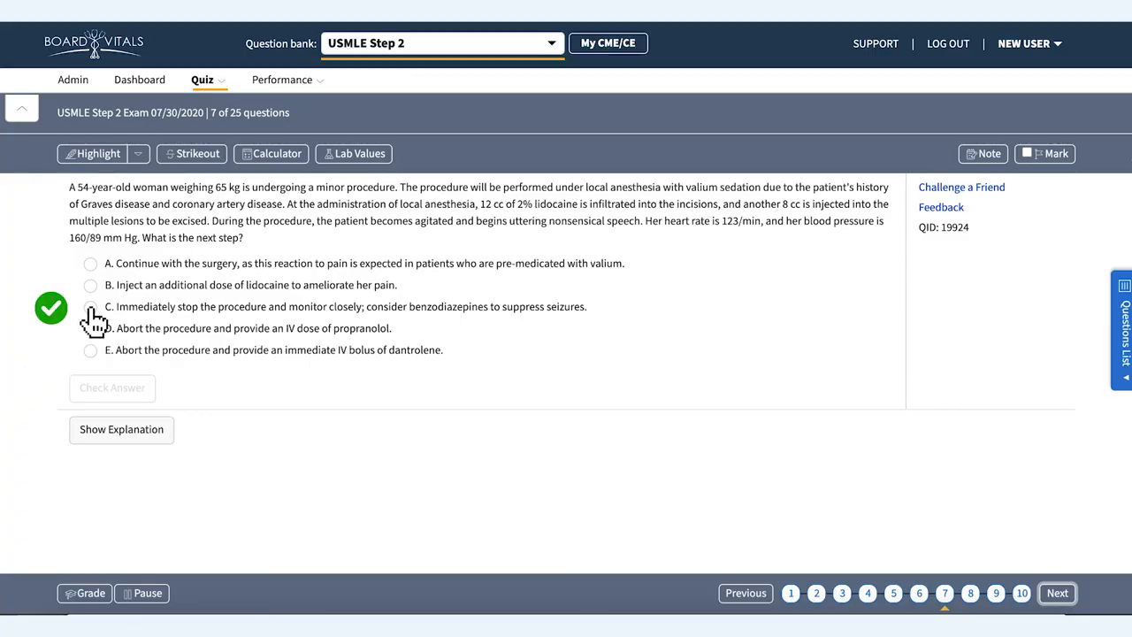